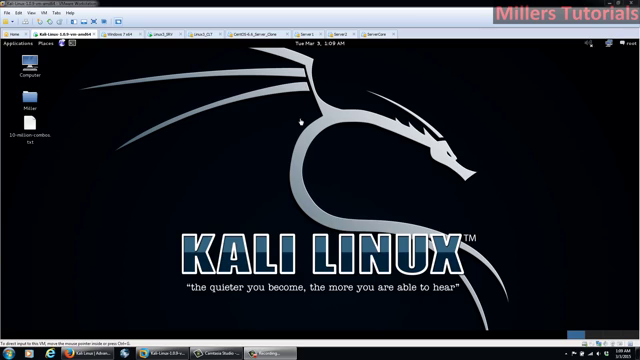
mouse_move(240, 118)
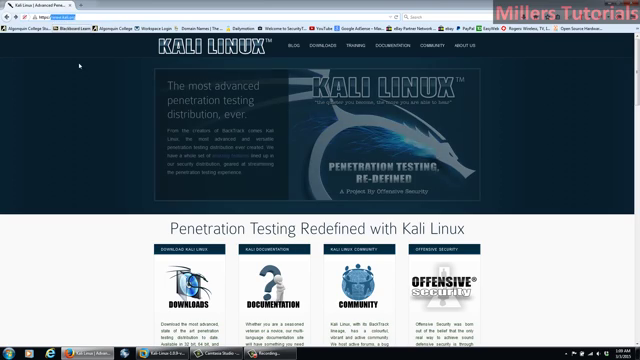
Reach the Kali Linux Downloads page from the site's Downloads menu and find the VMware images.
left_click(322, 44)
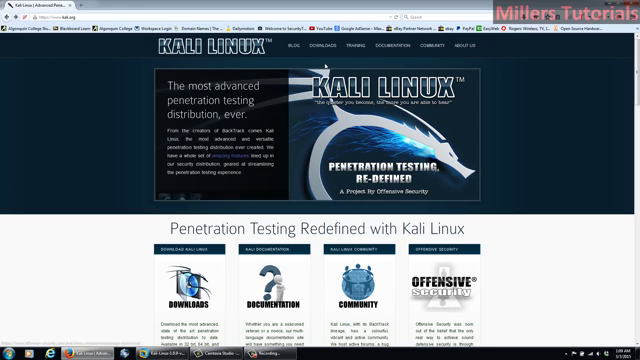
left_click(322, 48)
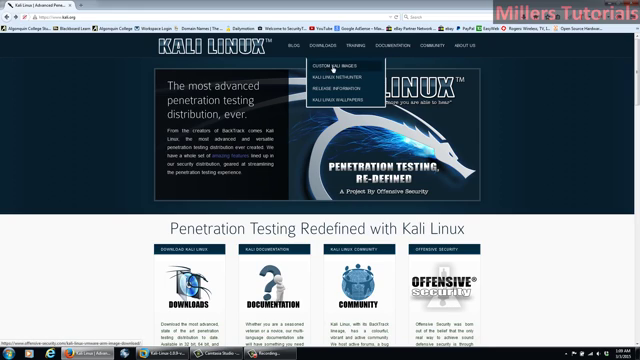
left_click(316, 66)
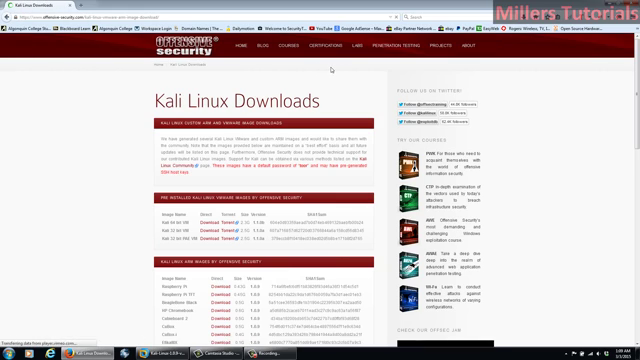
scroll("down", 3)
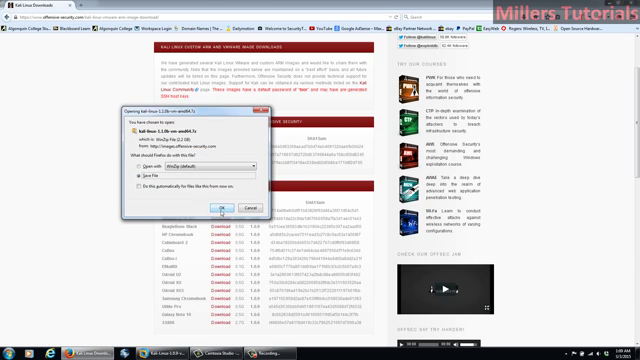
Save the downloaded Kali VMware image archive to the Desktop.
left_click(210, 206)
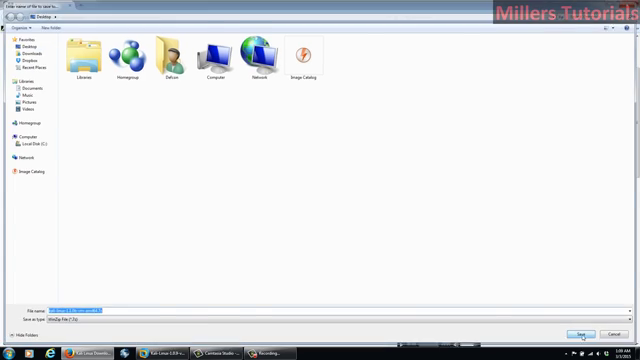
left_click(572, 336)
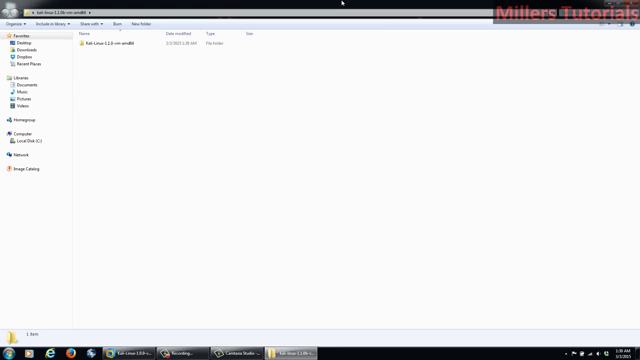
View the extracted Kali folder's .vmdk files and switch to VMware Workstation 10.
double_click(116, 44)
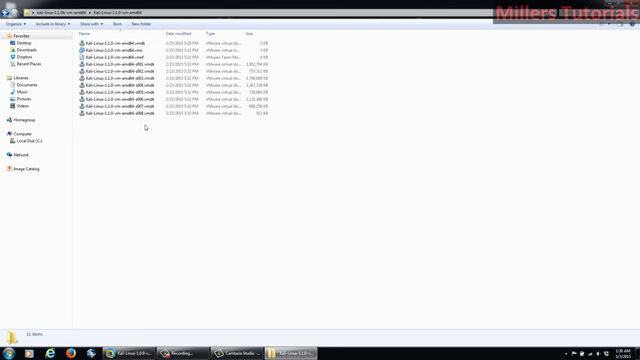
left_click(130, 80)
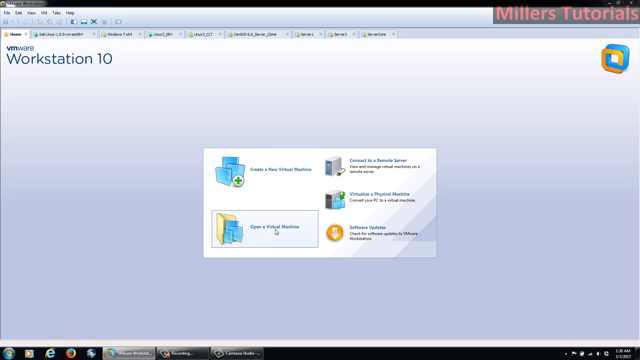
Open the Kali .vmx virtual machine file from the Kali folder on the Desktop.
left_click(264, 228)
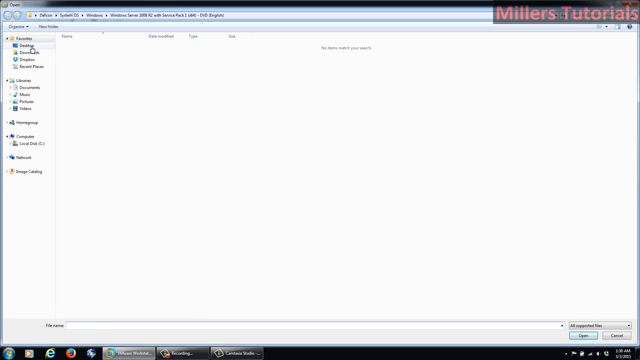
left_click(18, 40)
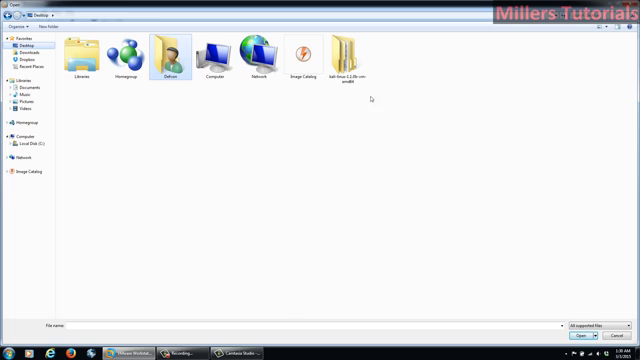
double_click(346, 52)
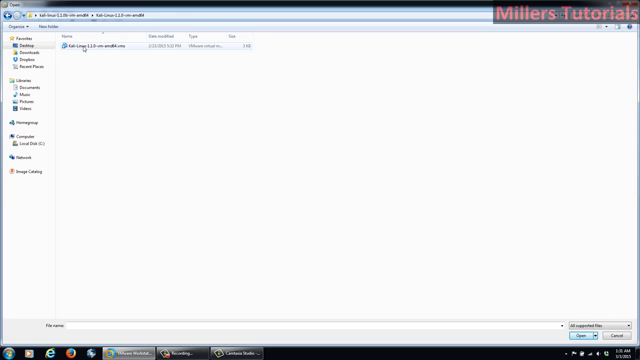
mouse_move(84, 48)
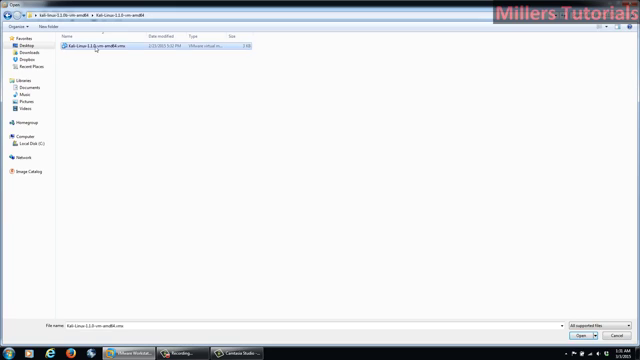
left_click(592, 336)
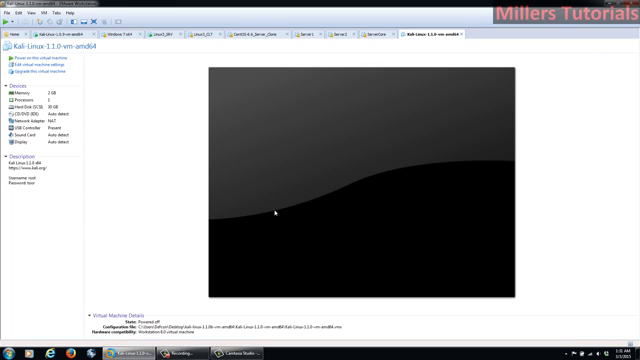
mouse_move(352, 130)
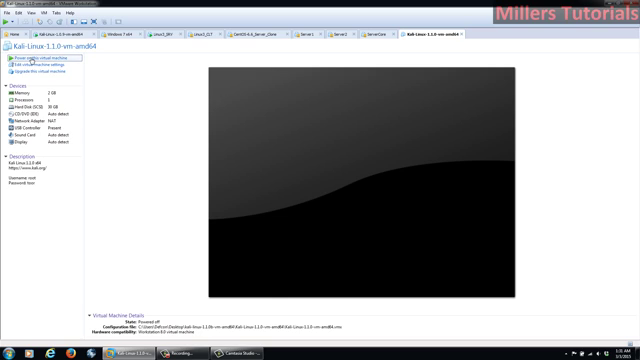
Power on the Kali VM and answer 'I Copied It' so it boots to the login screen.
left_click(30, 62)
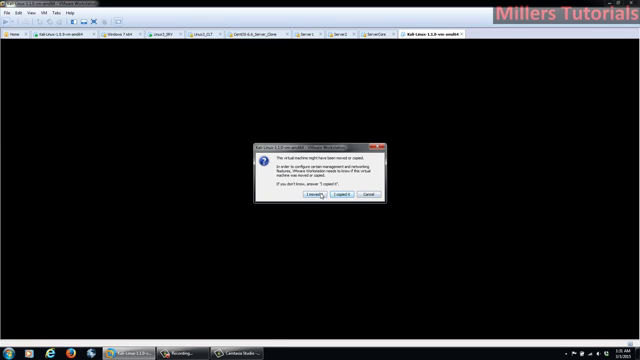
left_click(320, 196)
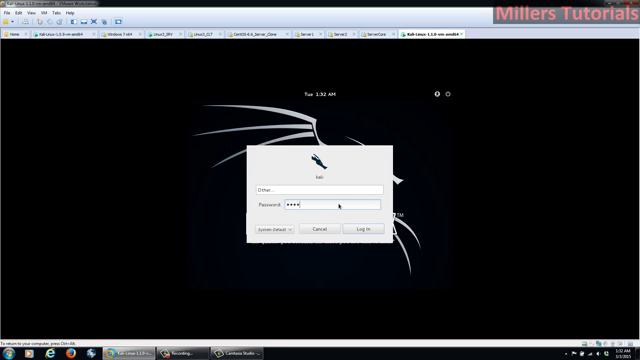
Log in to Kali as root with the default password.
left_click(368, 230)
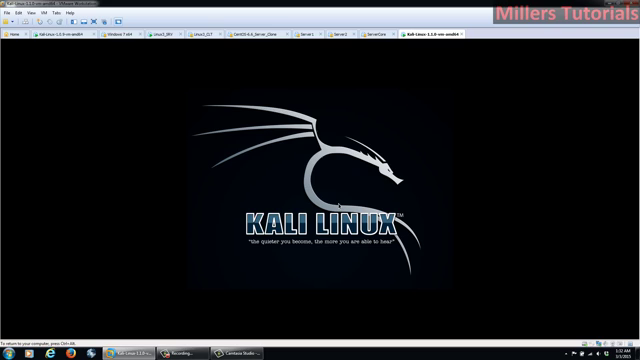